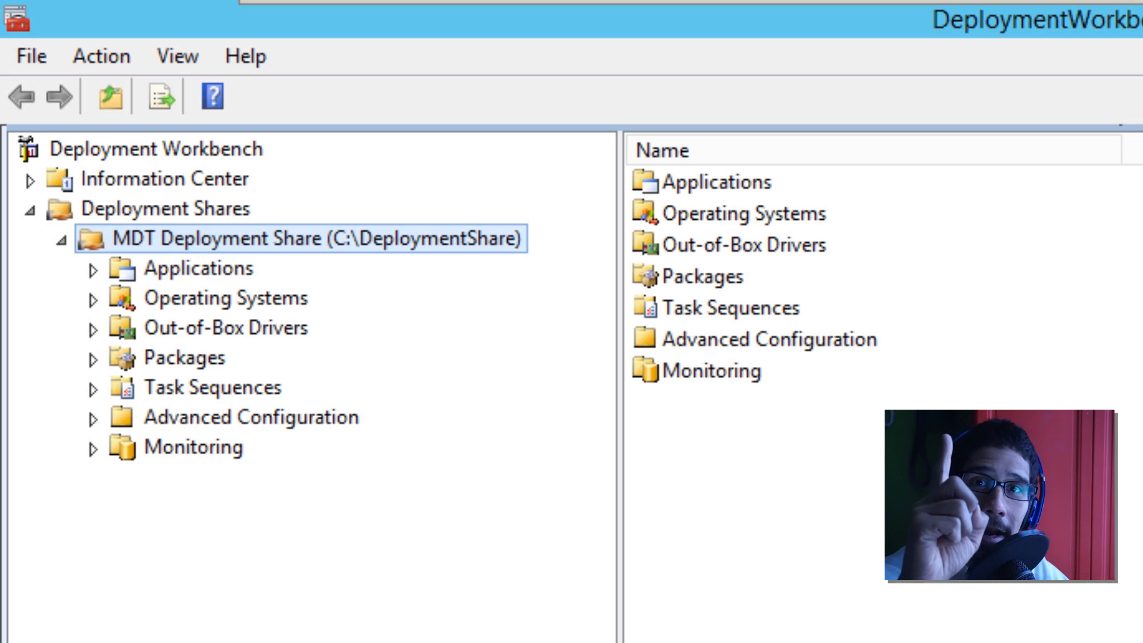
mouse_move(11, 80)
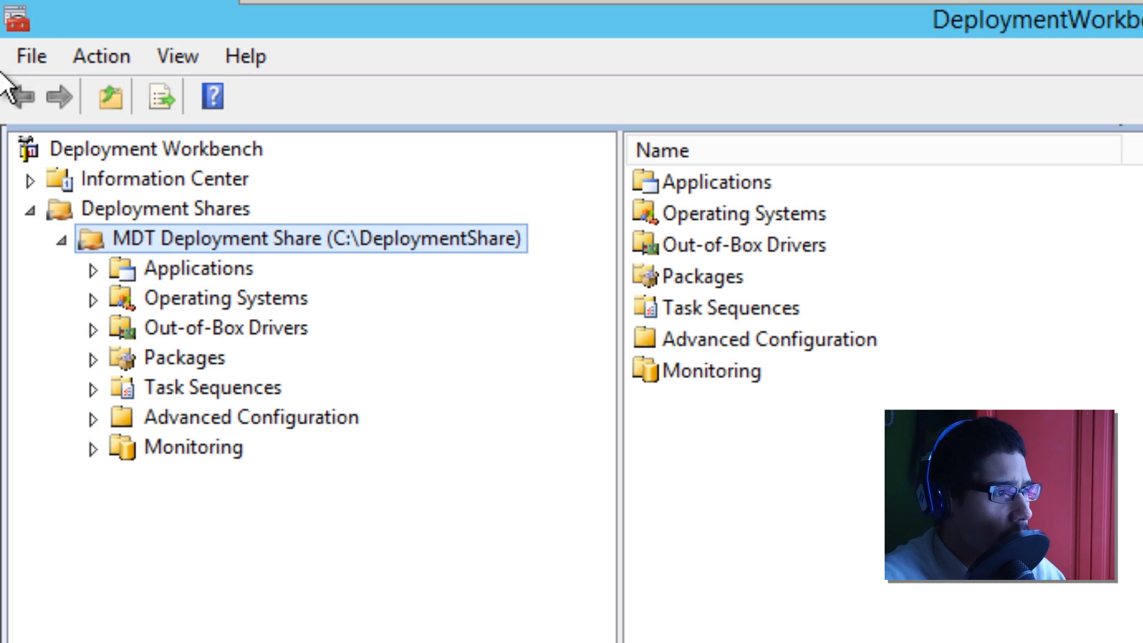
Step: Show the Application Bundles folder under Applications with its Lenovo Hardware Apps bundle
left_click(196, 267)
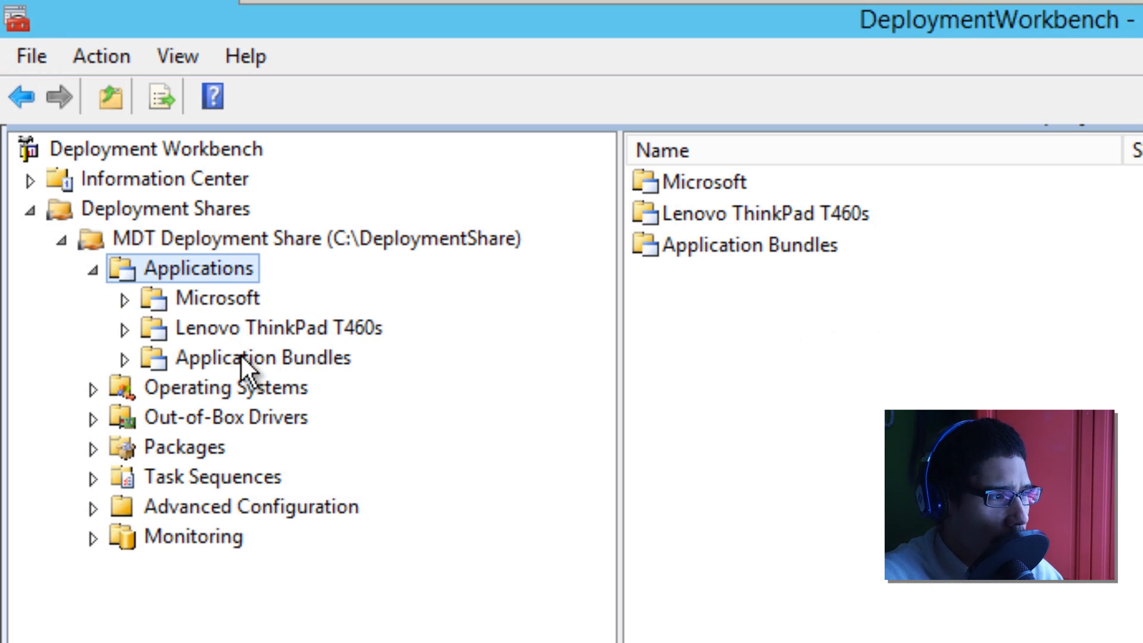
left_click(263, 357)
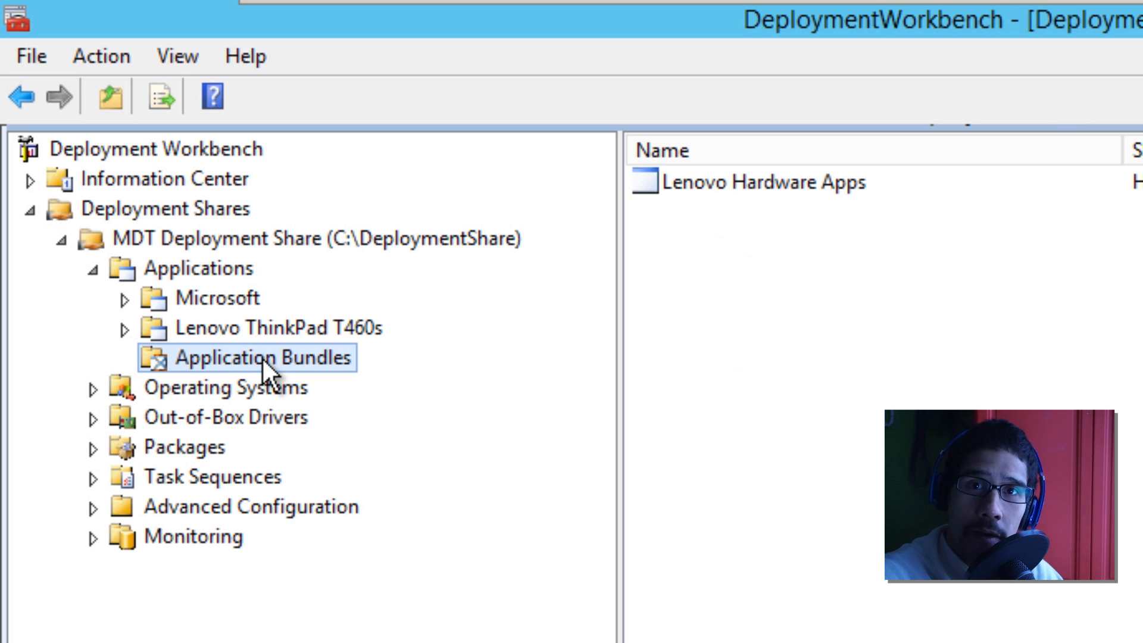
mouse_move(735, 196)
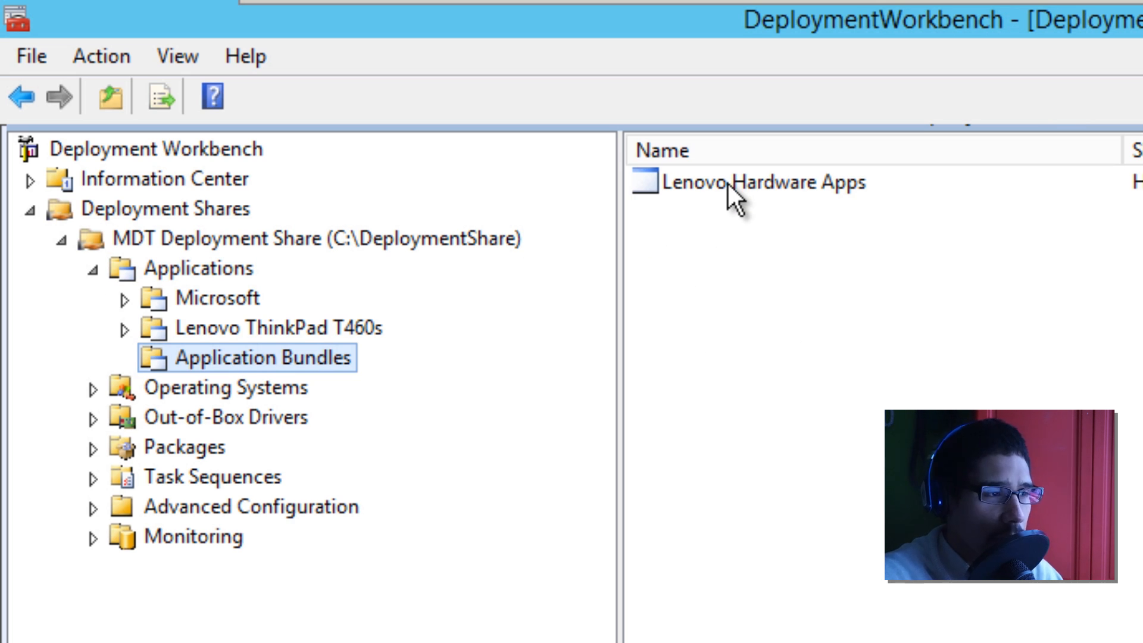
Step: Review the Lenovo Hardware Apps bundle's Dependencies, then show the Lenovo ThinkPad T460s applications
double_click(763, 182)
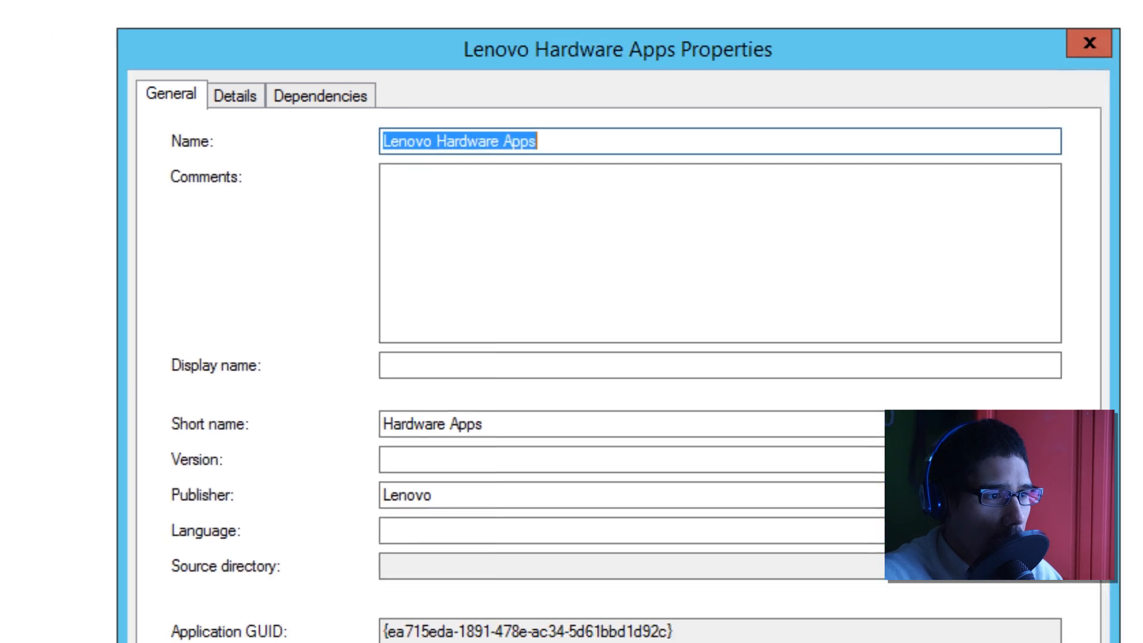
left_click(320, 95)
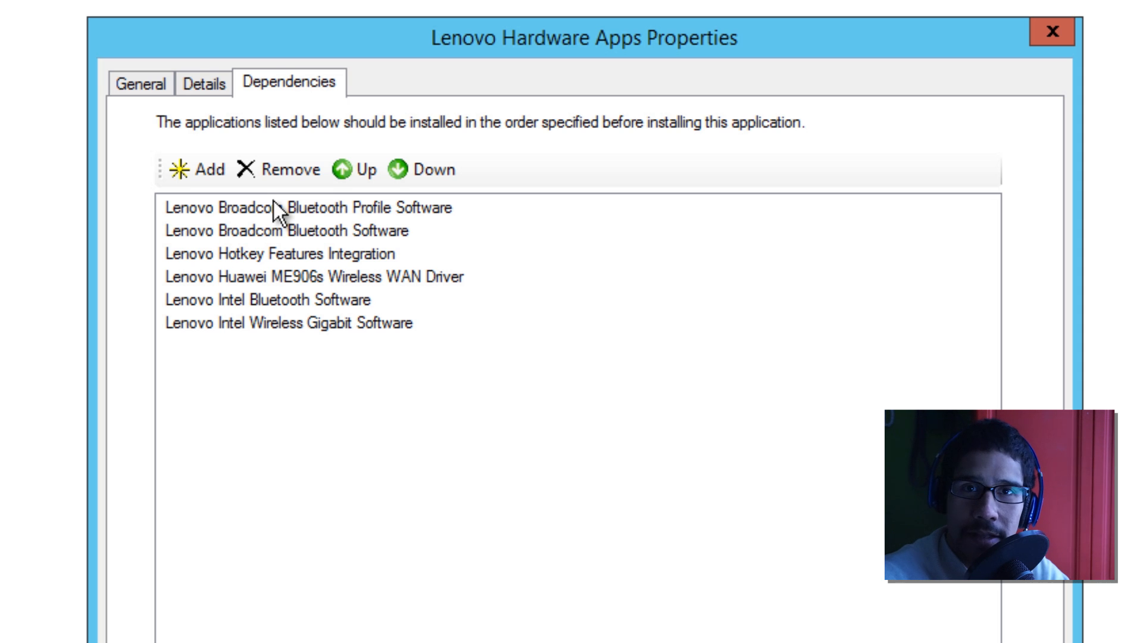
left_click(1051, 31)
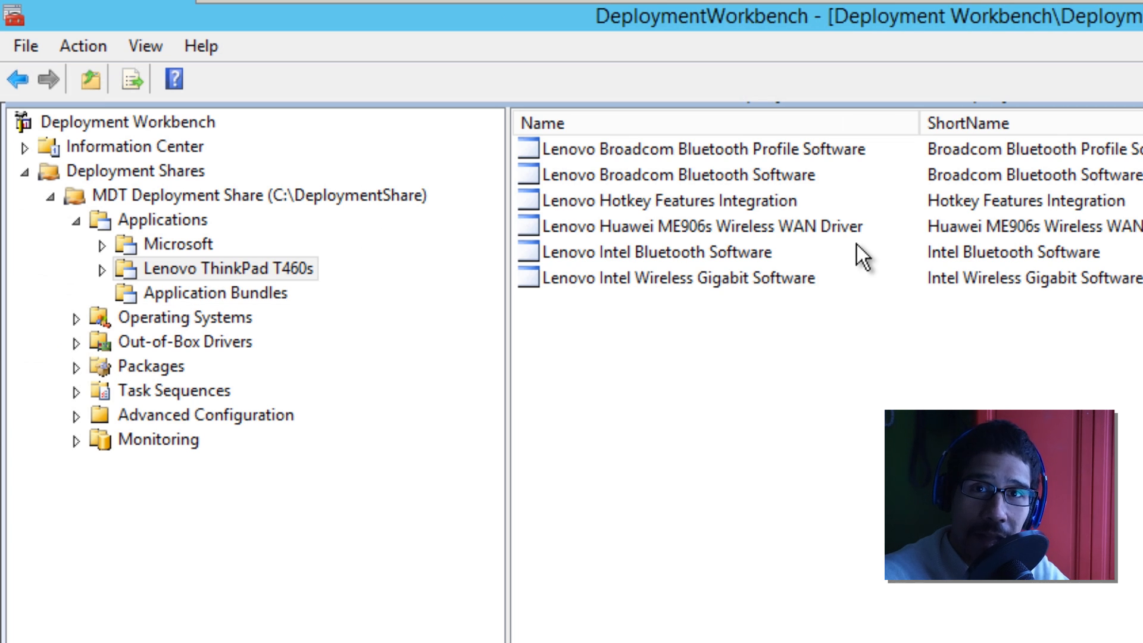
mouse_move(357, 193)
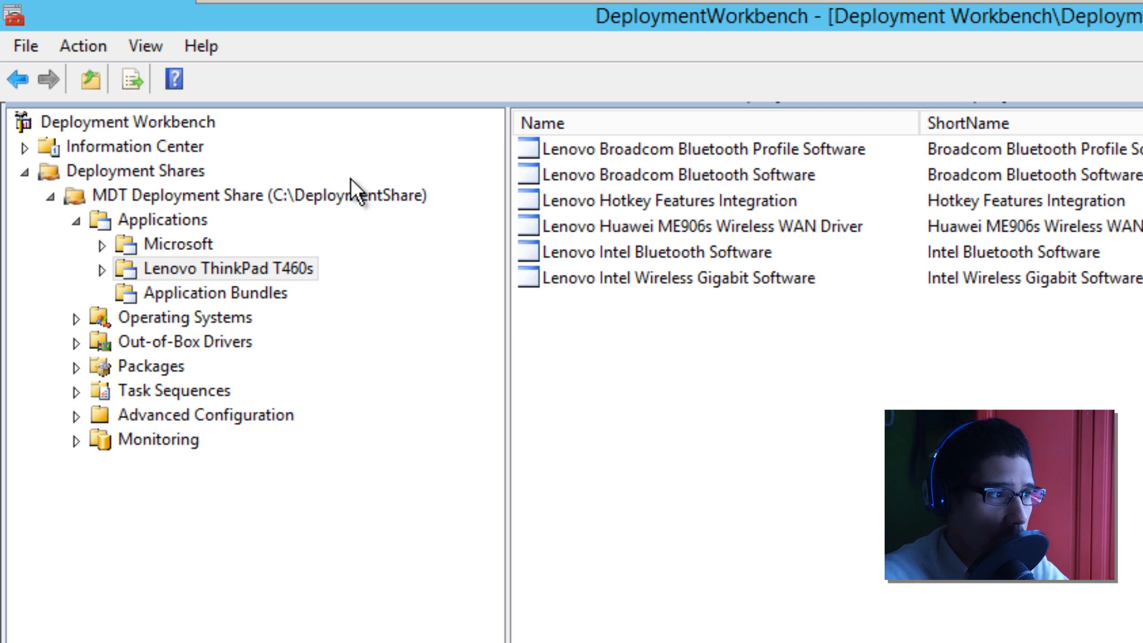
Step: Show the Microsoft folder listing the six Visual C++ 2005-2015 x86-x64 installs
left_click(180, 242)
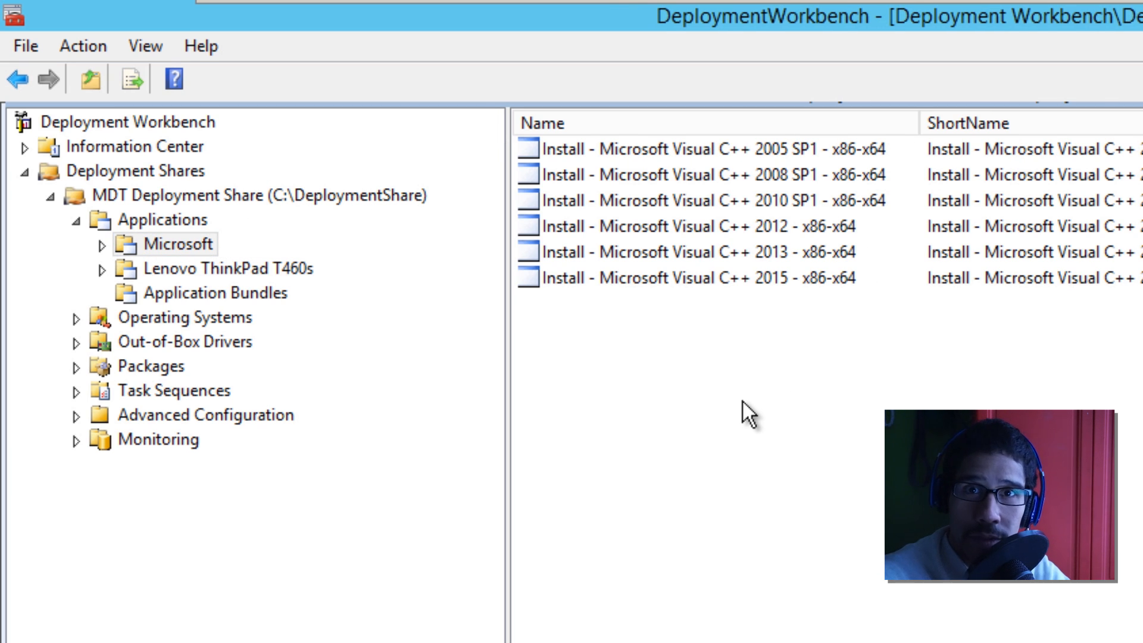
mouse_move(216, 313)
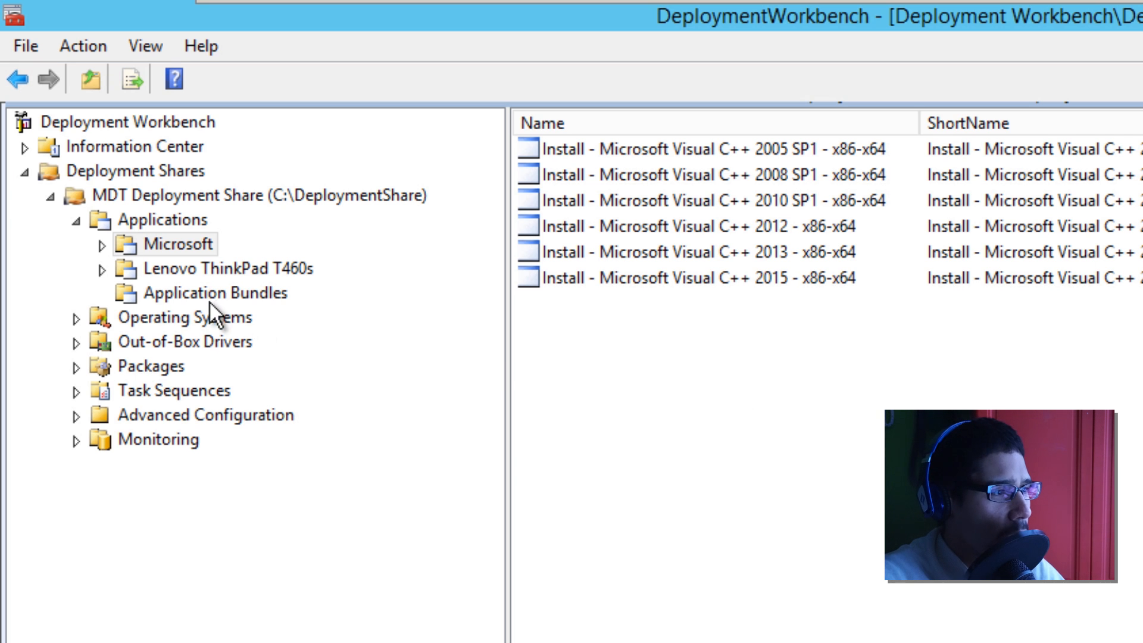
mouse_move(223, 302)
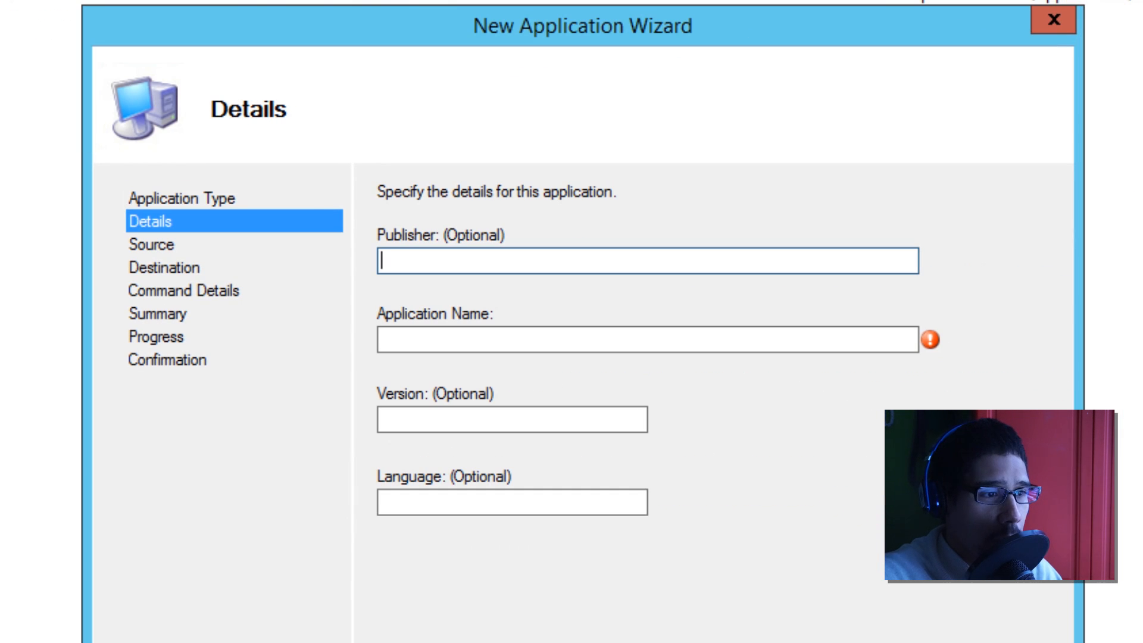
Step: Enter publisher 'Microsoft' and application name 'Visual C++' in the New Application Wizard
type("Mic")
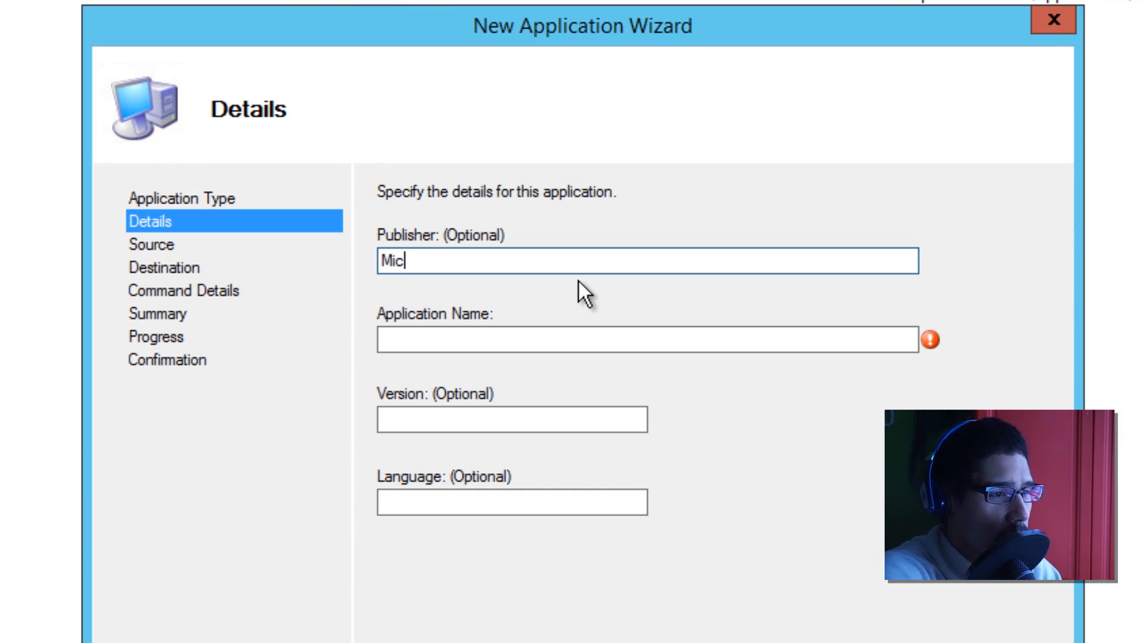
type("rosoft")
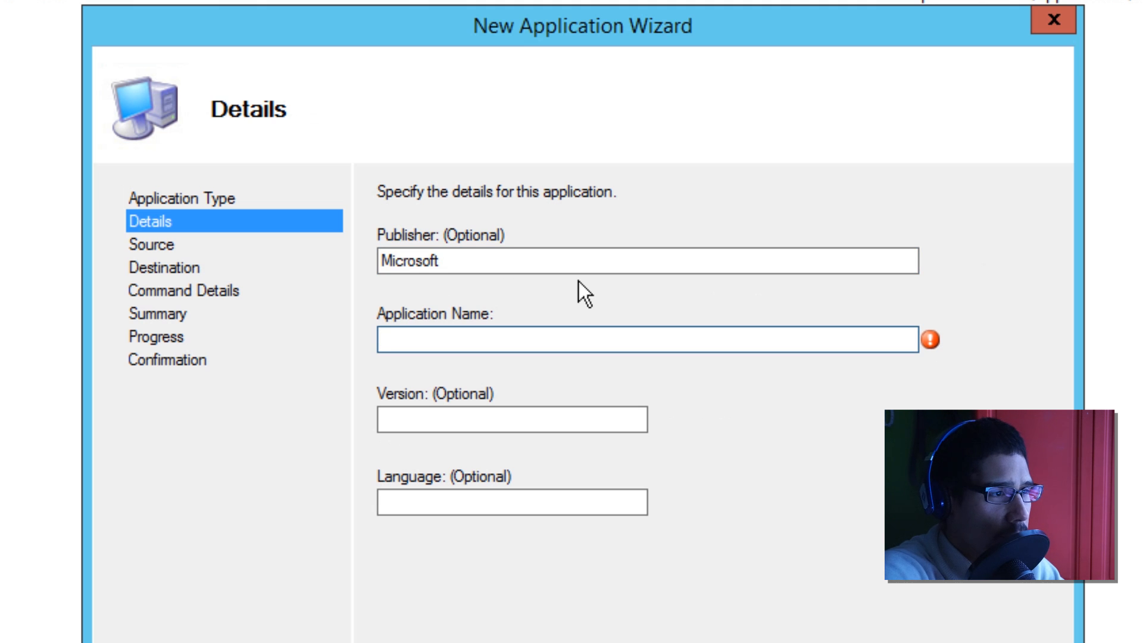
type("Viscual")
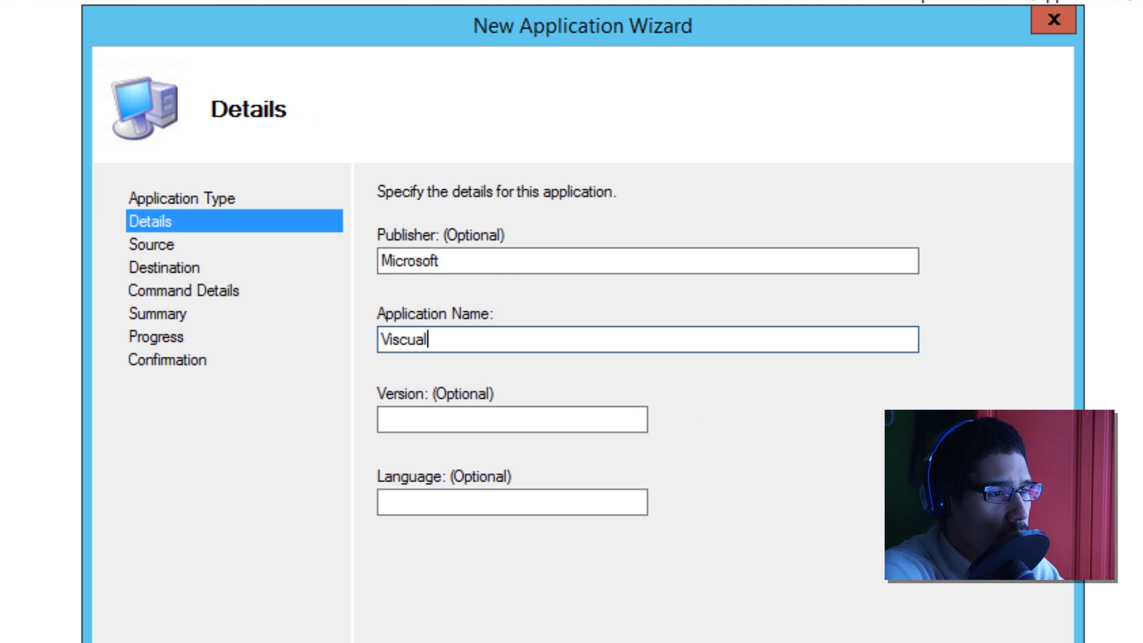
key("Backspace")
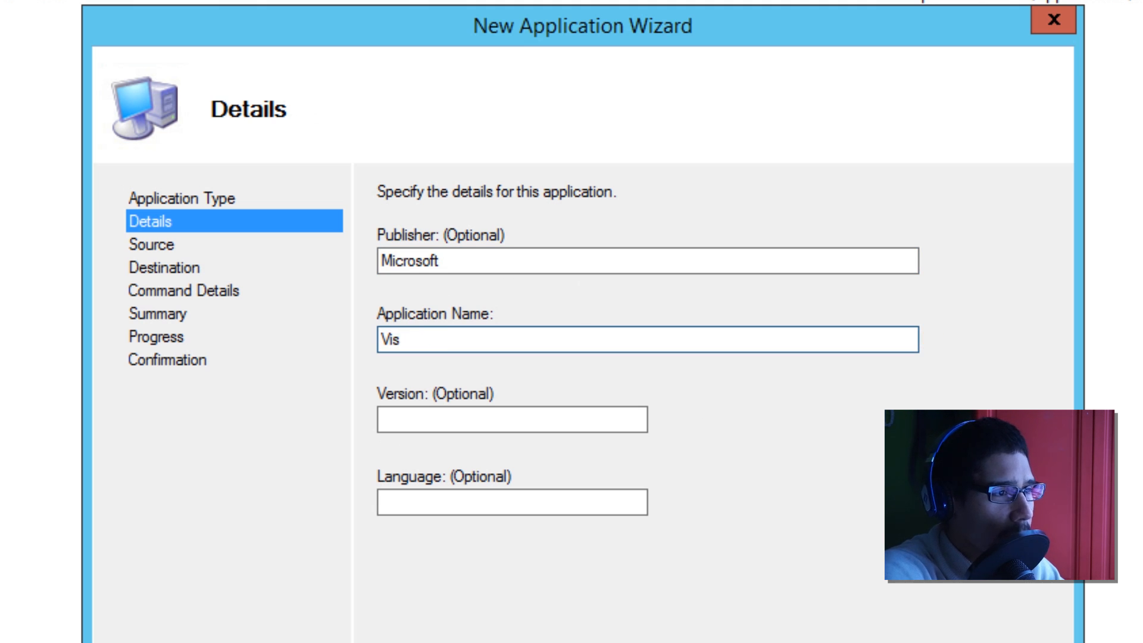
type("ual")
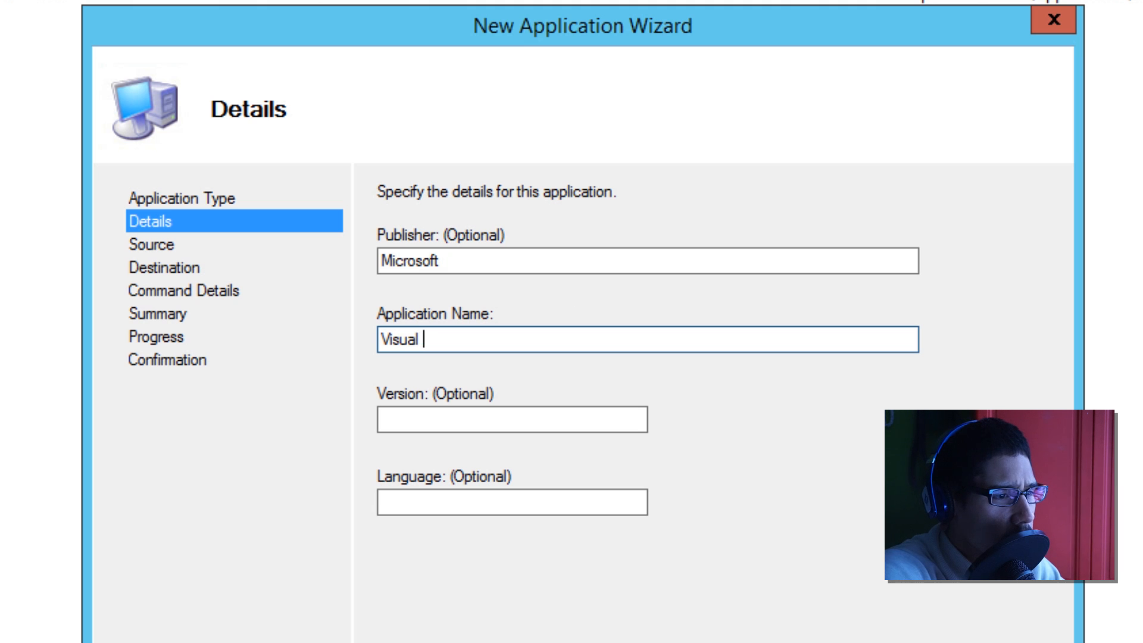
type("C++")
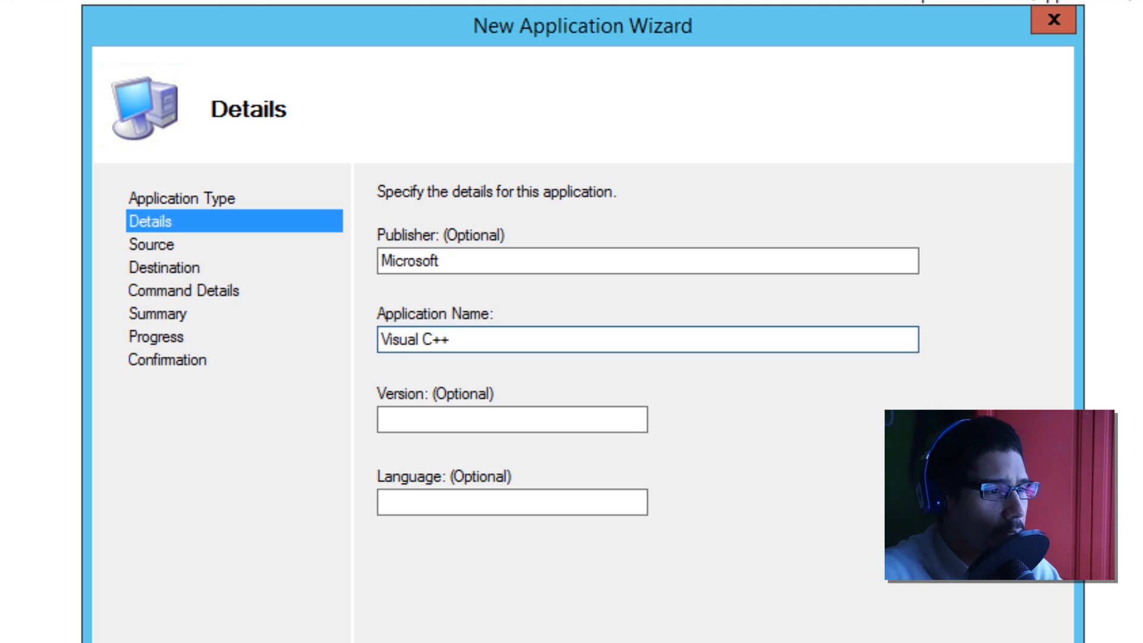
mouse_move(564, 531)
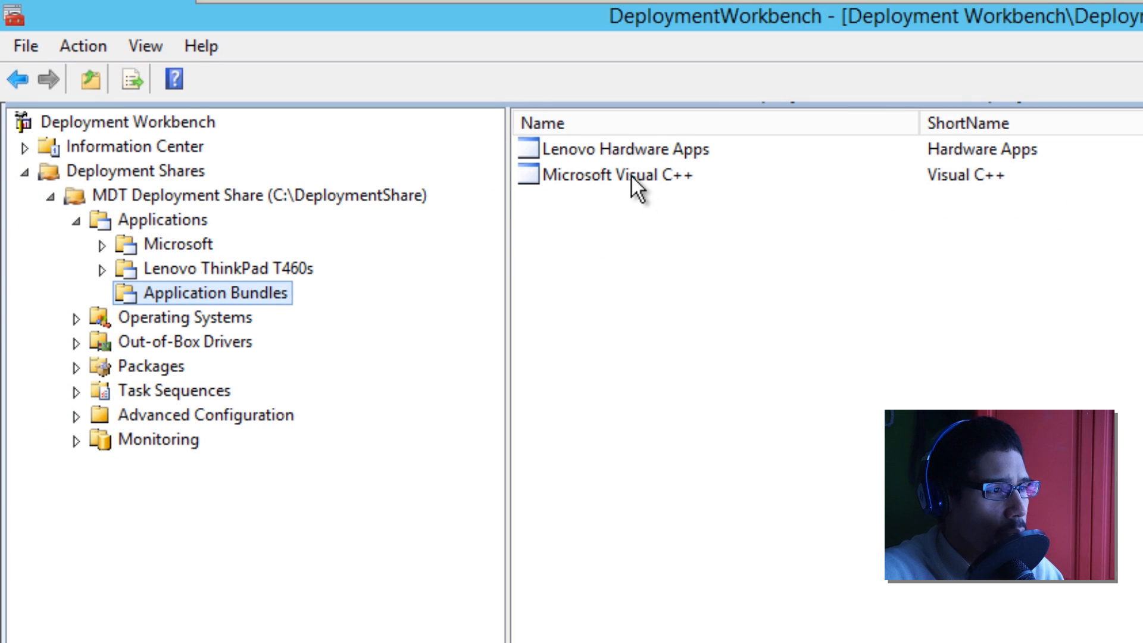
Step: Add the six Visual C++ 2005-2015 installs as dependencies of the Microsoft Visual C++ bundle
double_click(614, 174)
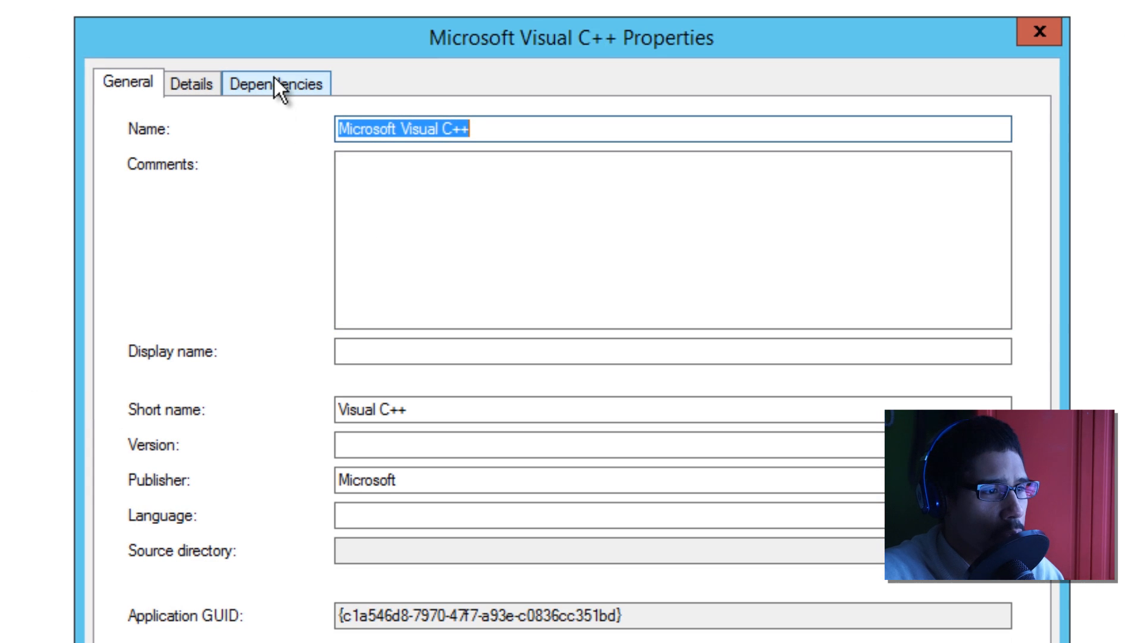
left_click(276, 84)
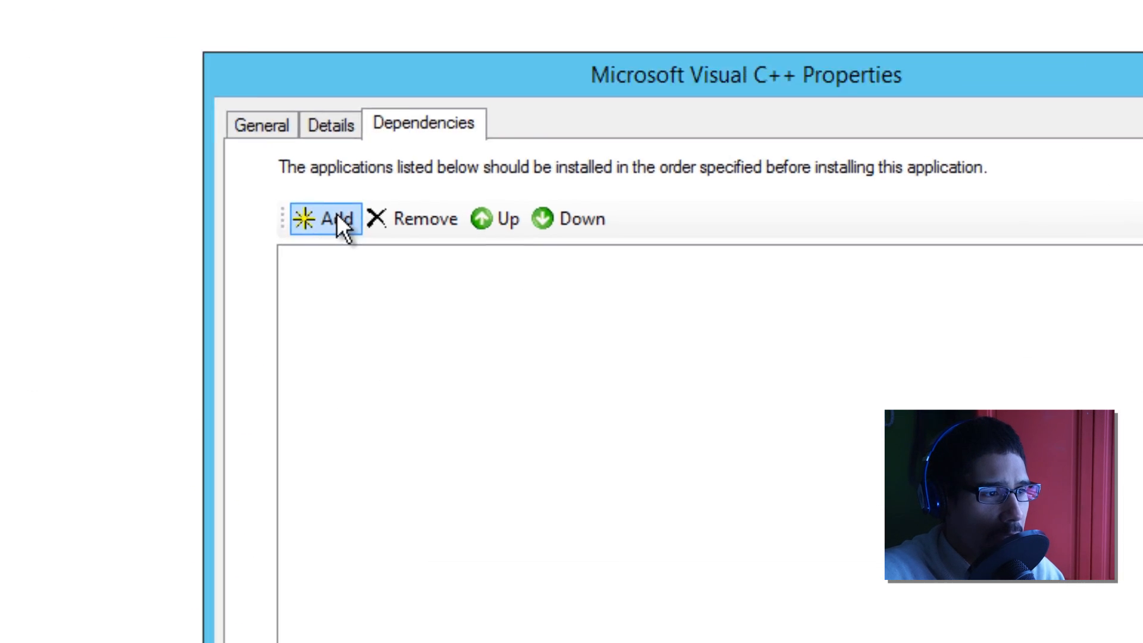
left_click(322, 219)
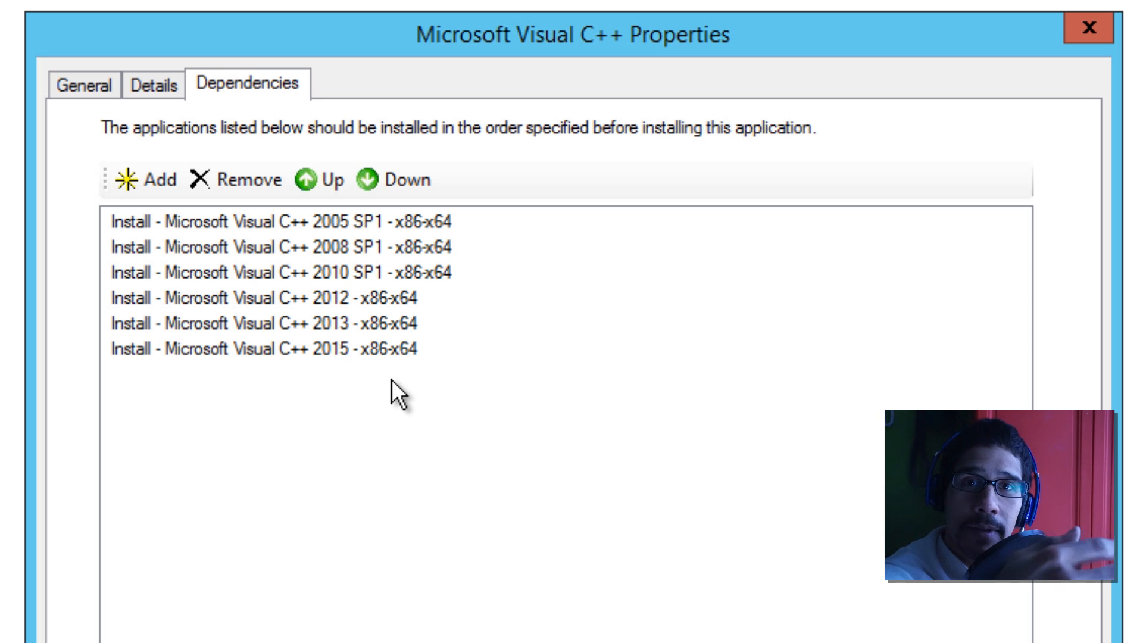
left_click(292, 247)
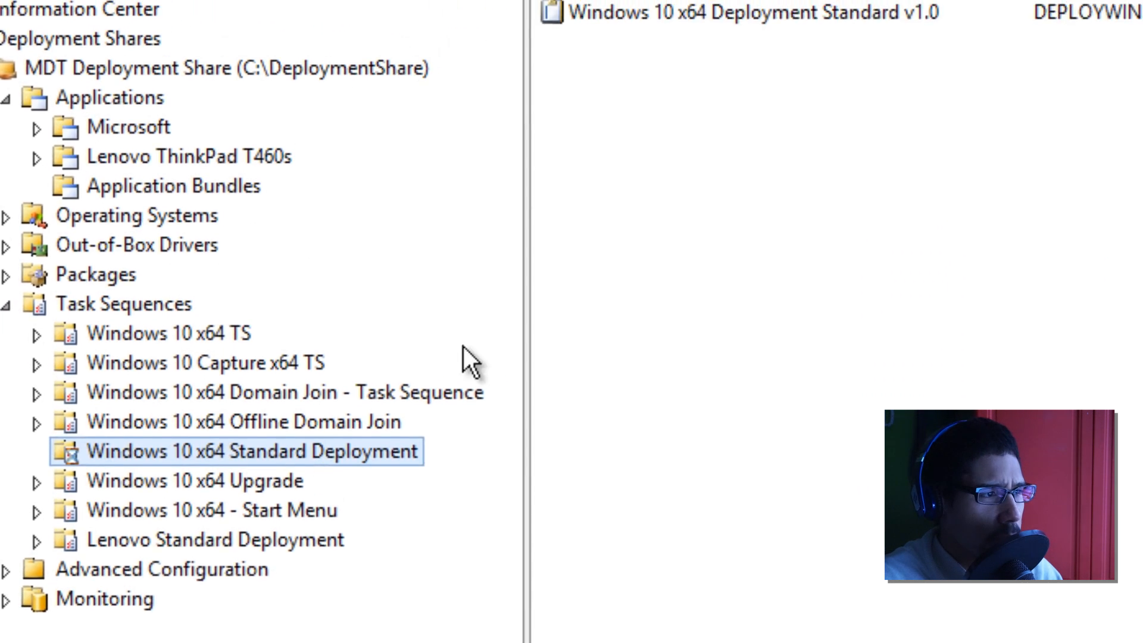
Step: Show the Install Applications step of the Windows 10 x64 Standard Deployment task sequence
double_click(234, 451)
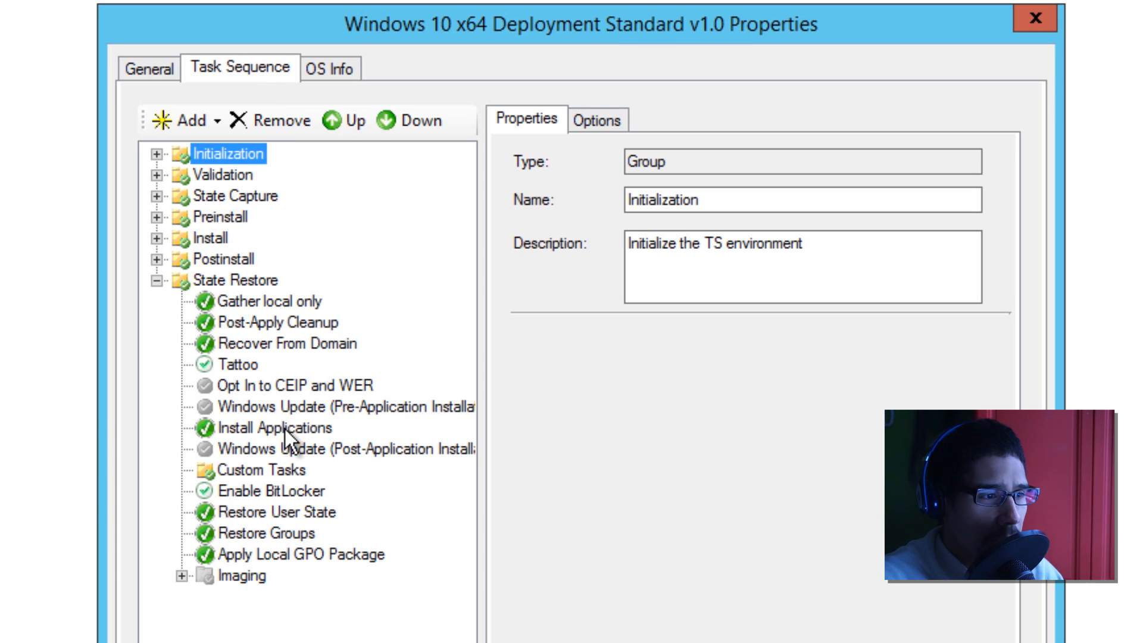
left_click(277, 427)
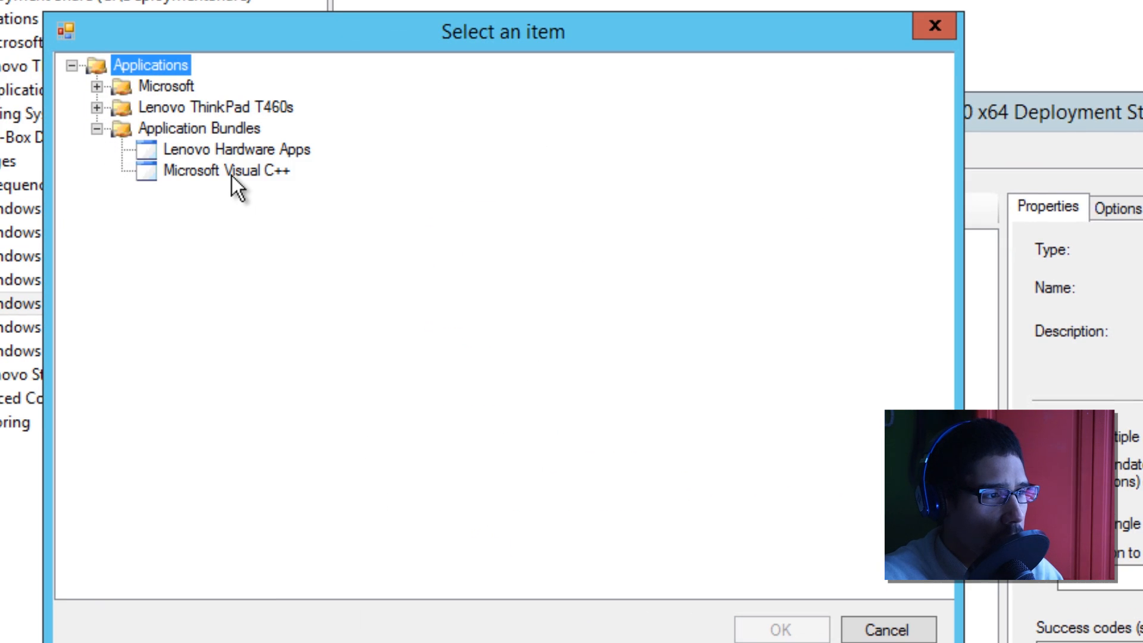
Step: Pick the Microsoft Visual C++ bundle in the picker and return to the single-application step
left_click(226, 170)
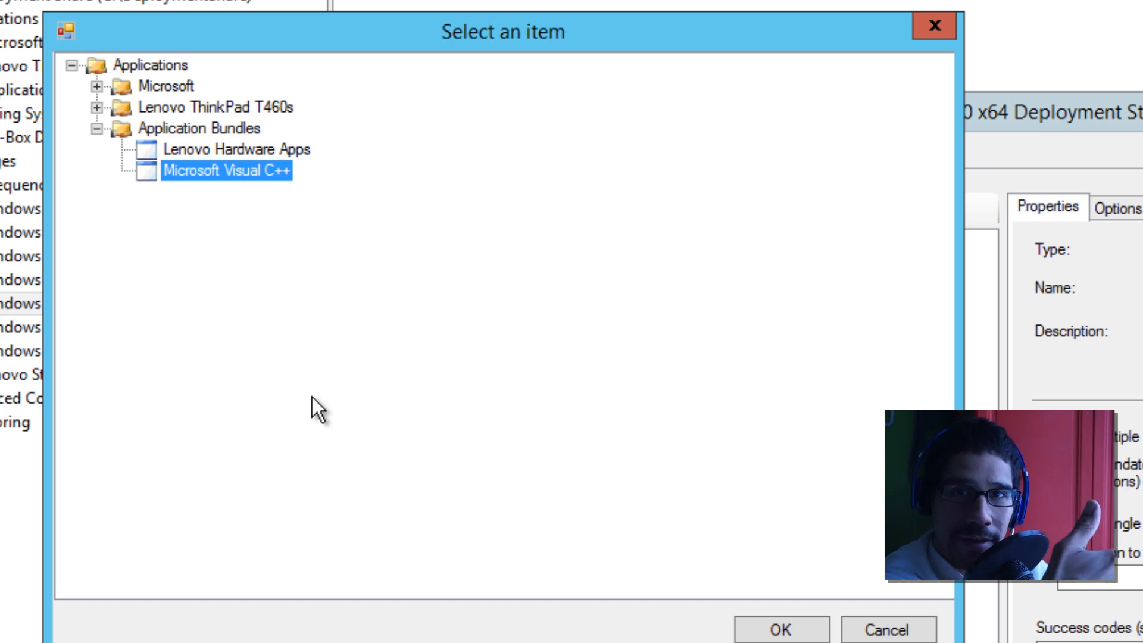
left_click(887, 628)
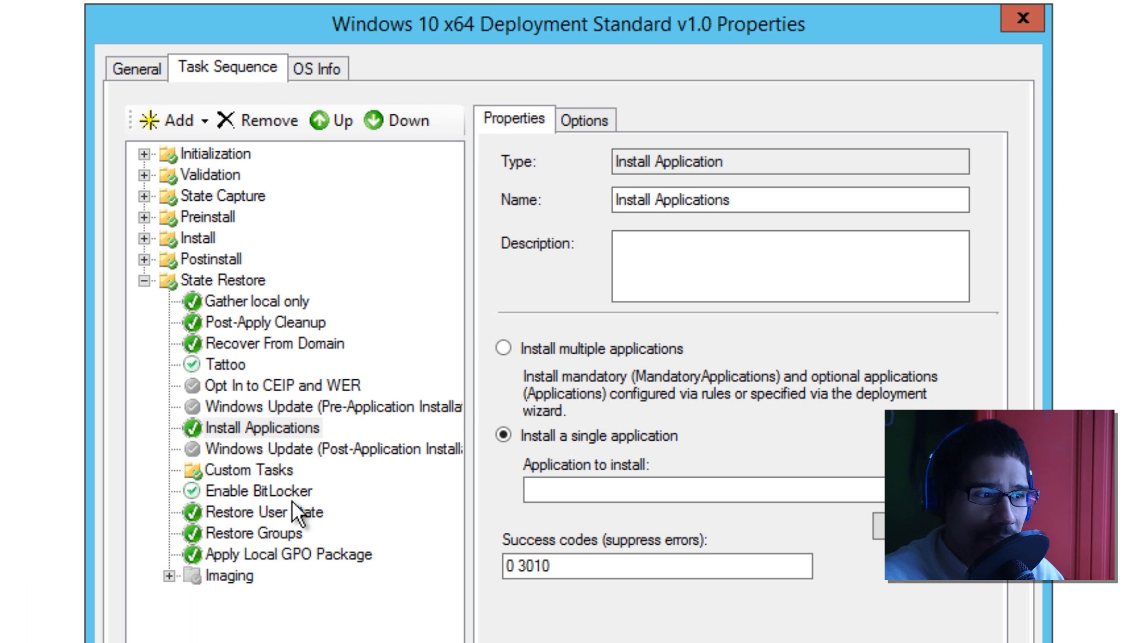
mouse_move(598, 362)
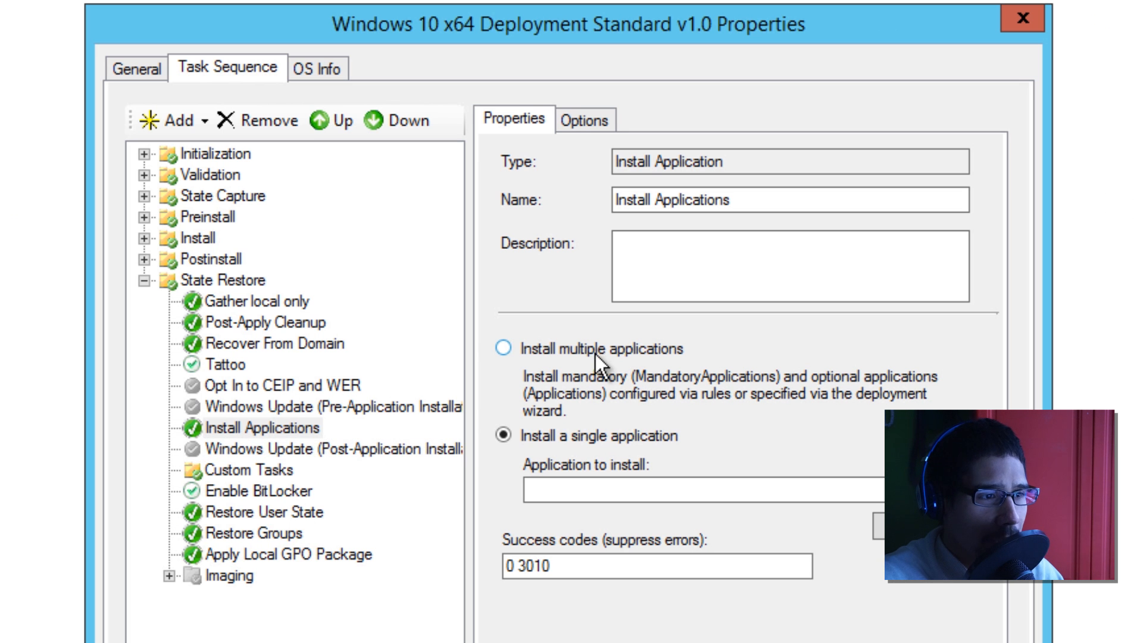
Step: Add an Install Application step under Custom Tasks set to install a single application
left_click(256, 469)
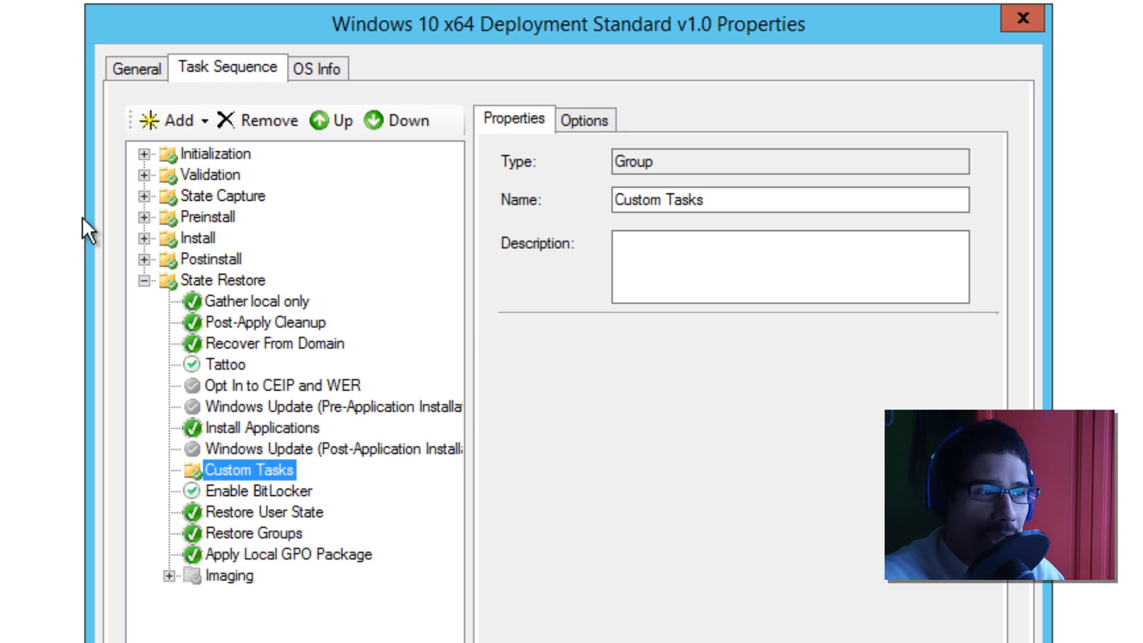
left_click(177, 120)
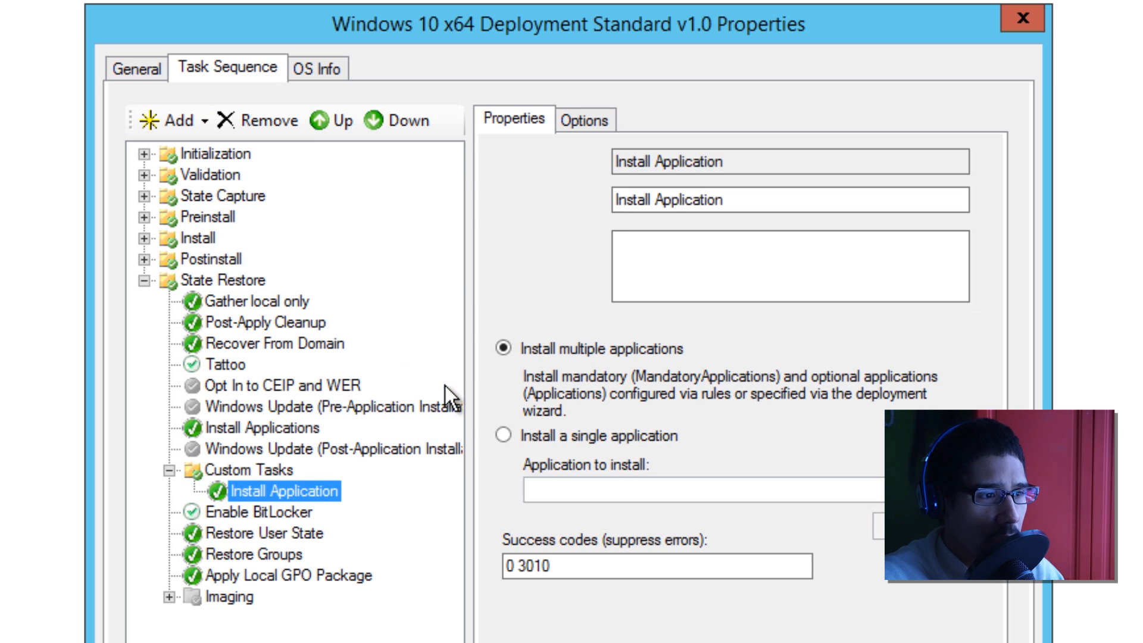
left_click(502, 436)
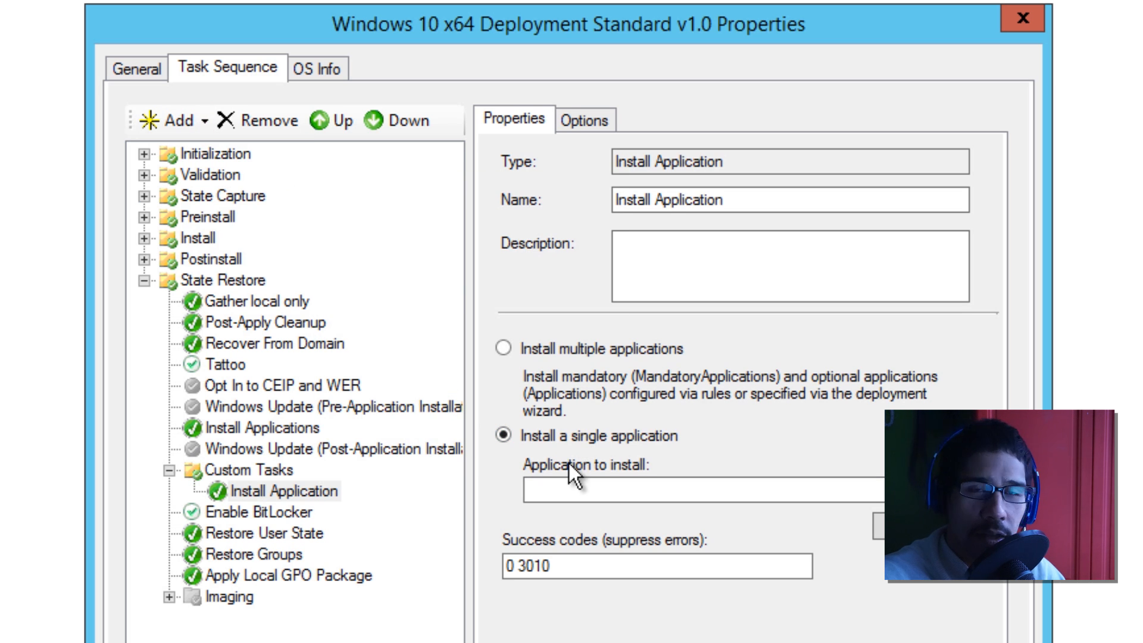